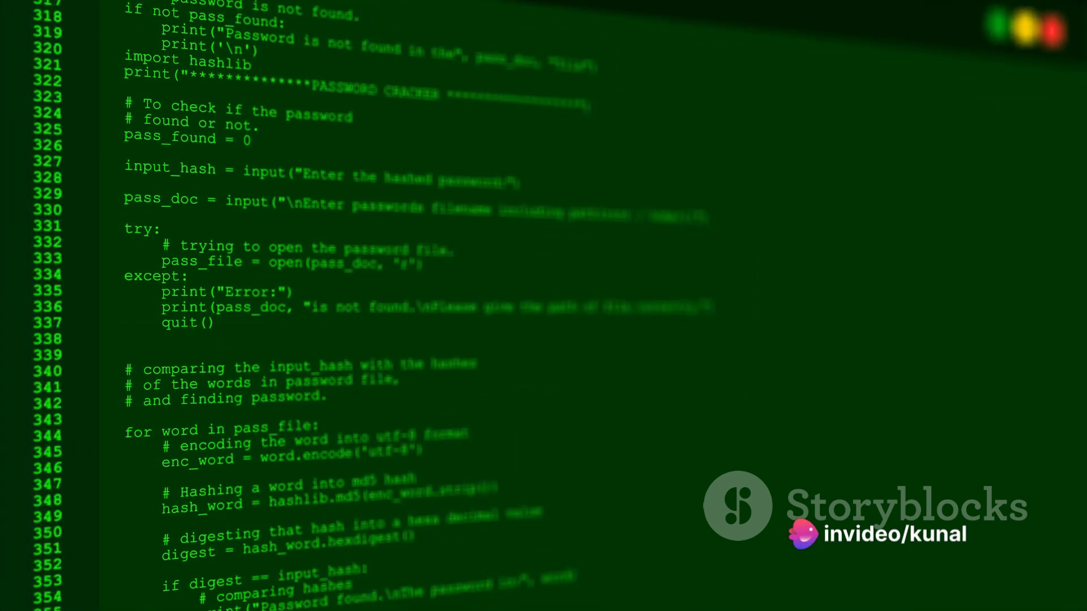
{"action": "scroll", "scroll_direction": "down", "scroll_amount": 3}
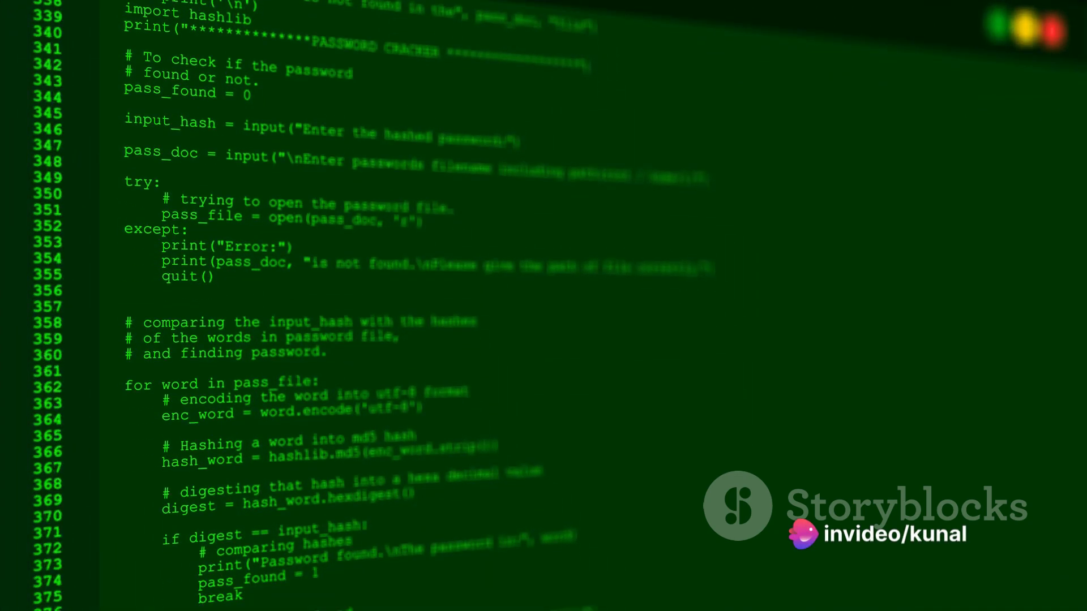
{"action": "scroll", "scroll_direction": "down", "scroll_amount": 3}
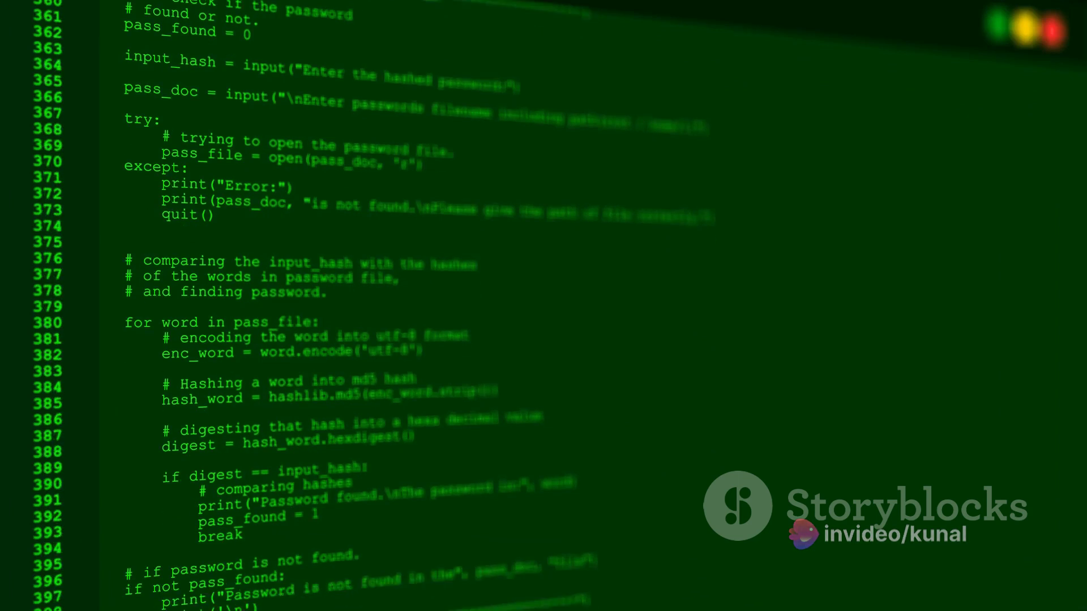
{"action": "scroll", "scroll_direction": "down", "scroll_amount": 3}
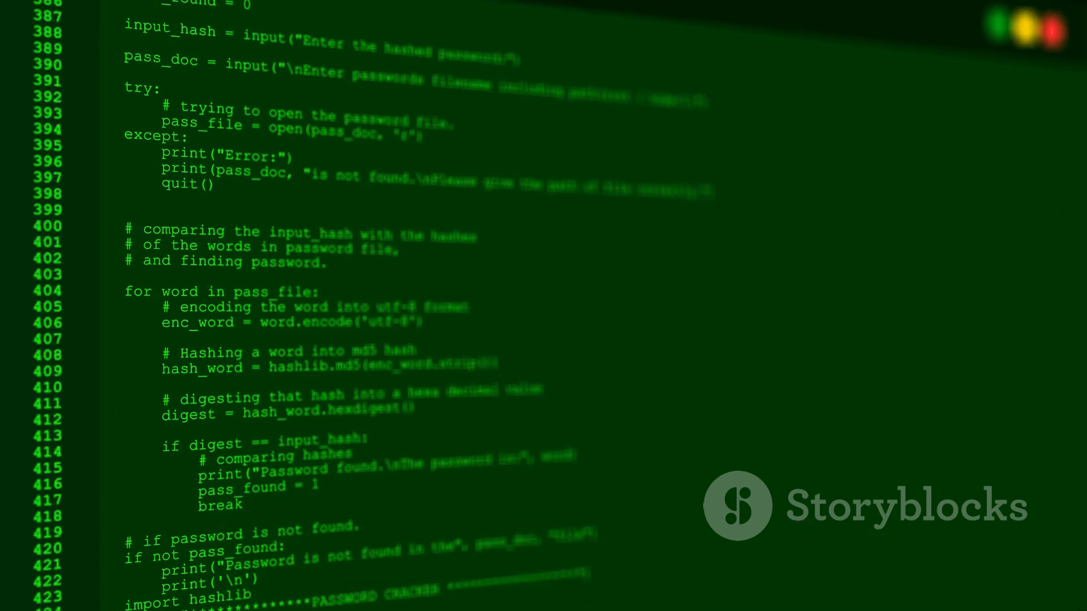
{"action": "scroll", "scroll_direction": "down", "scroll_amount": 3}
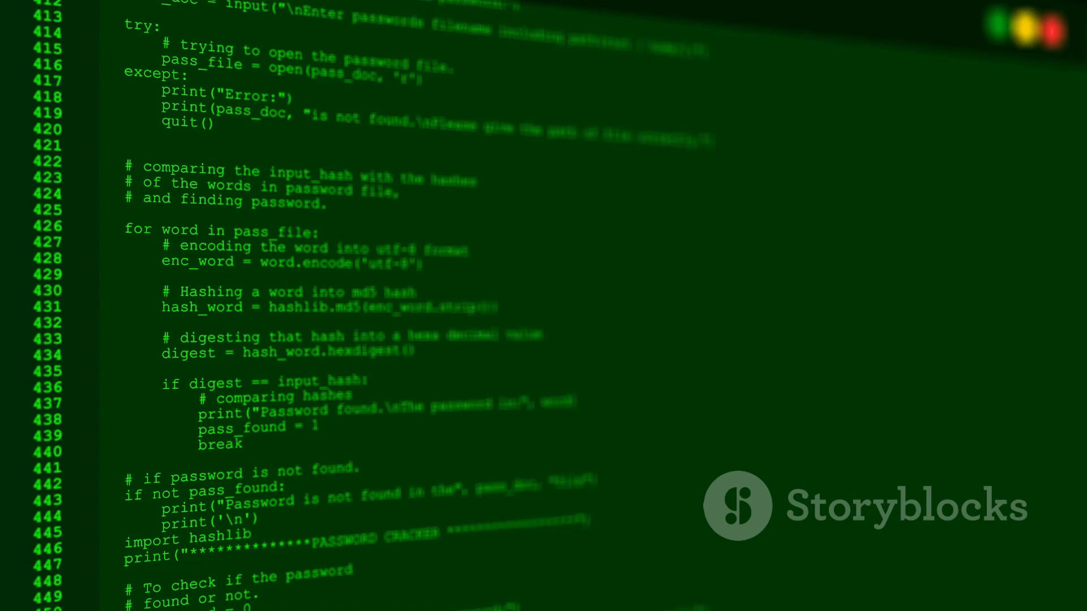